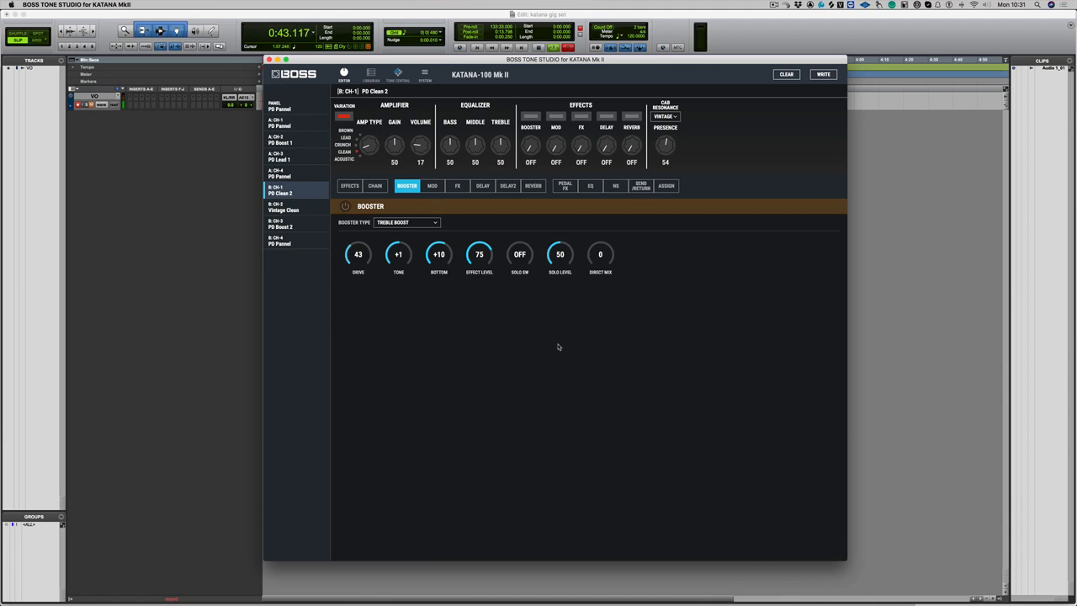
pyautogui.moveTo(583, 300)
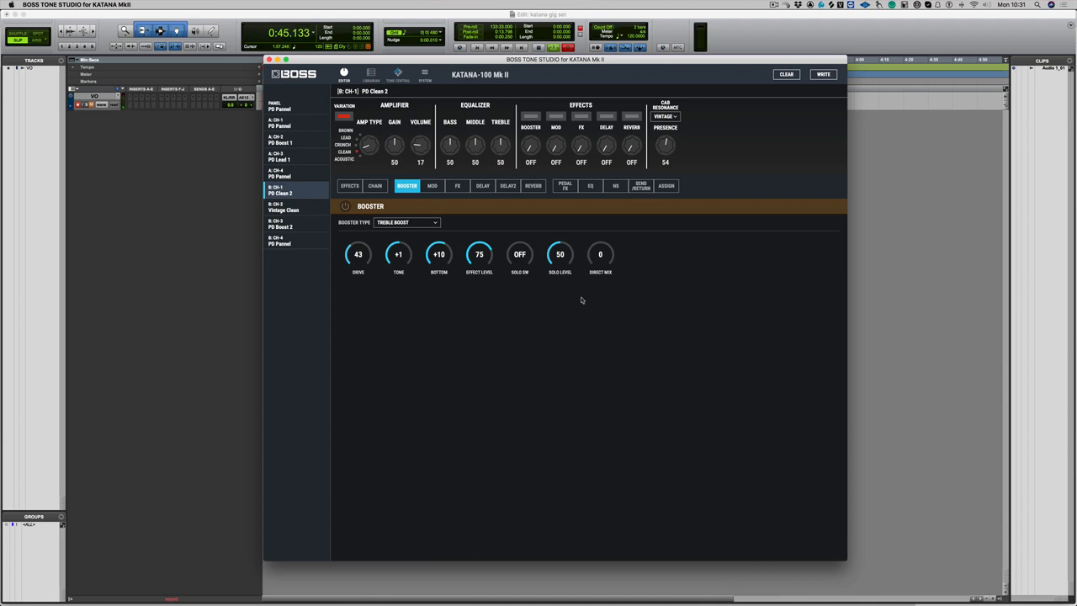
pyautogui.click(475, 162)
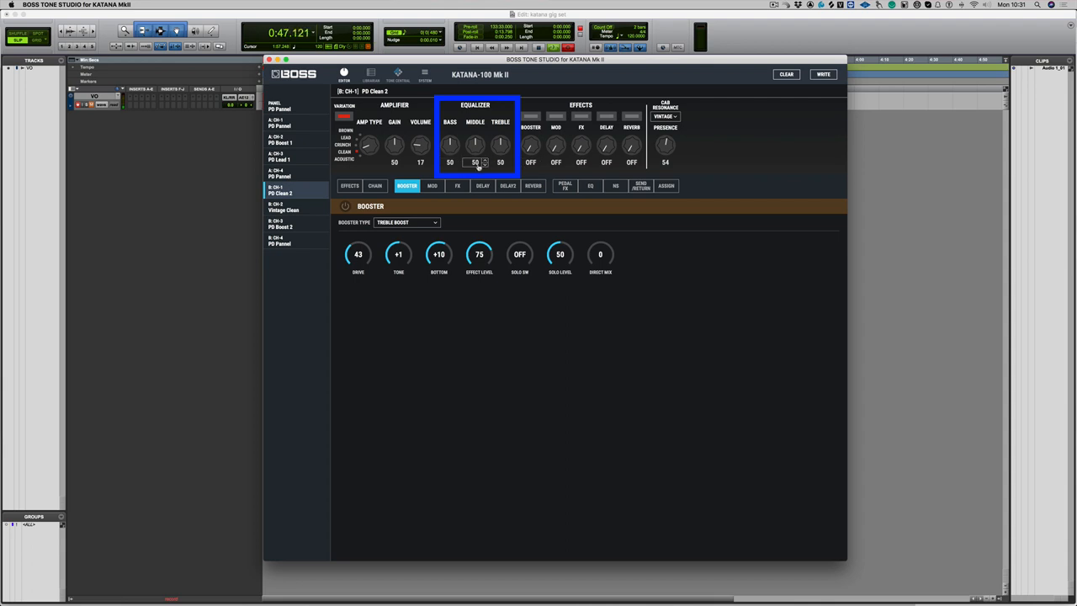